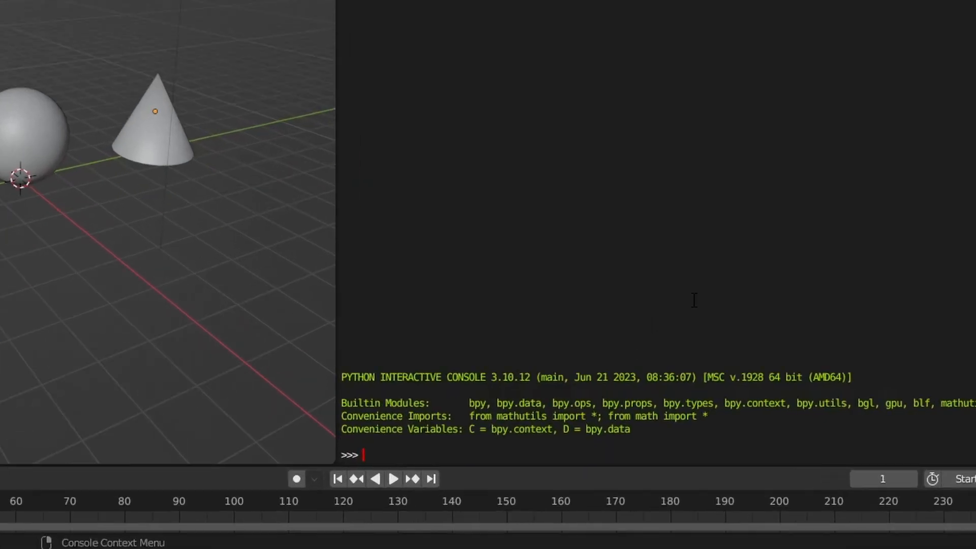
# - Loop over bpy.data.objects printing each name: Camera, Cone, Cube, Light, Sphere
pyautogui.write('objects = bpy.')
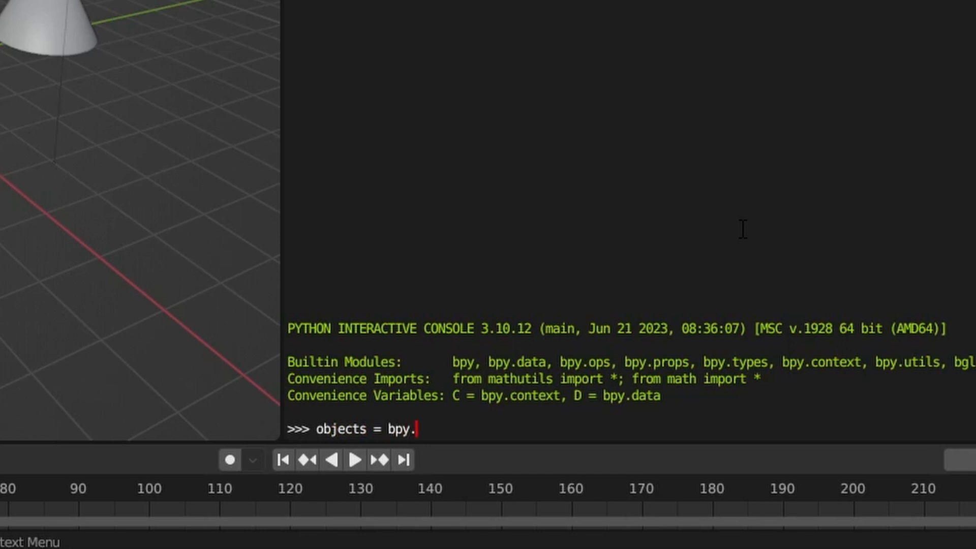
pyautogui.write('data.objects')
pyautogui.write('print(objects')
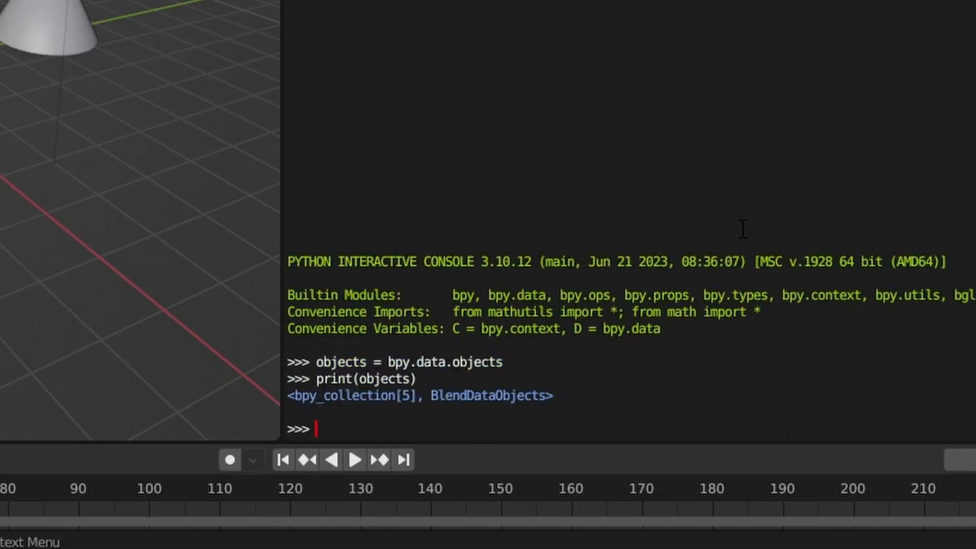
pyautogui.write('for object in objects:')
pyautogui.write('print(object.name')
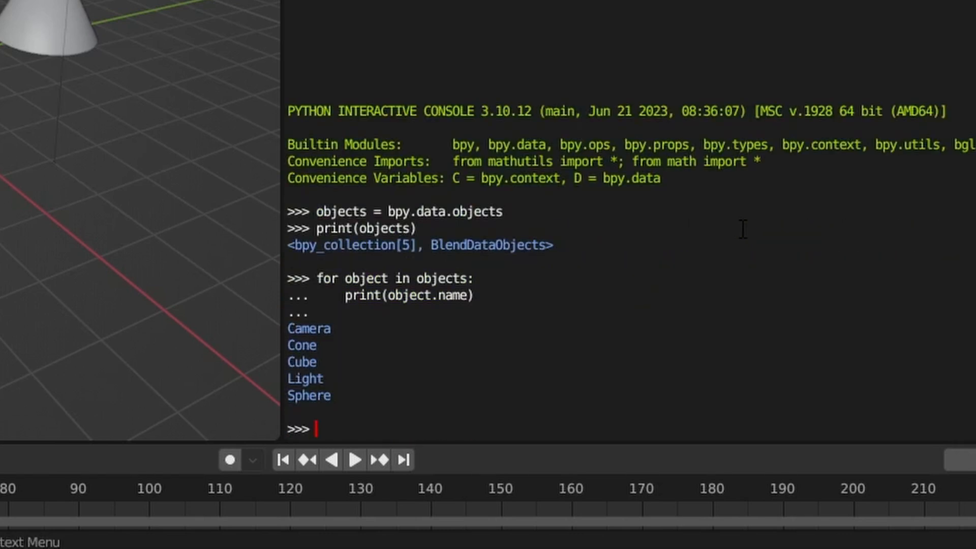
# - Fetch bpy.data.objects['Cube'] and print its type, MESH
pyautogui.write('cube = b')
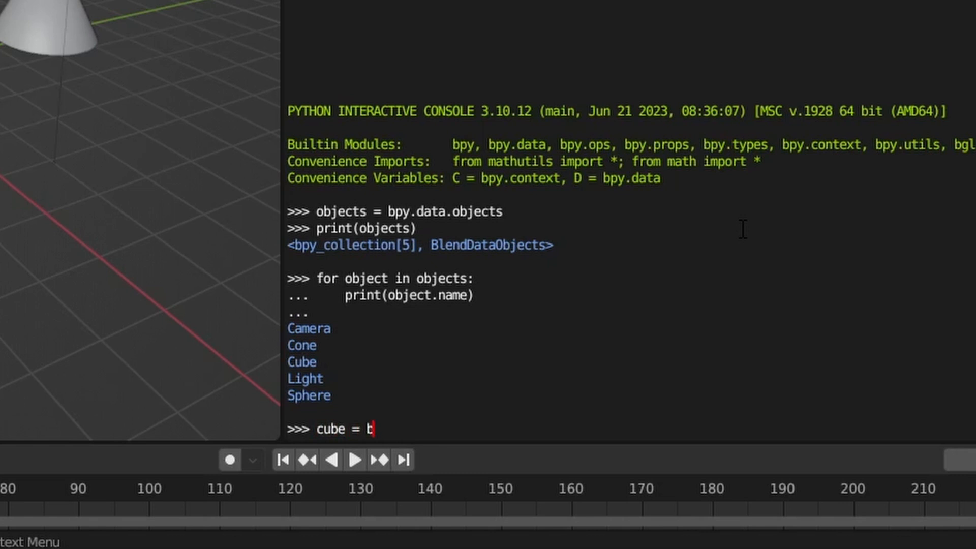
pyautogui.write("py.data.objects['Cube")
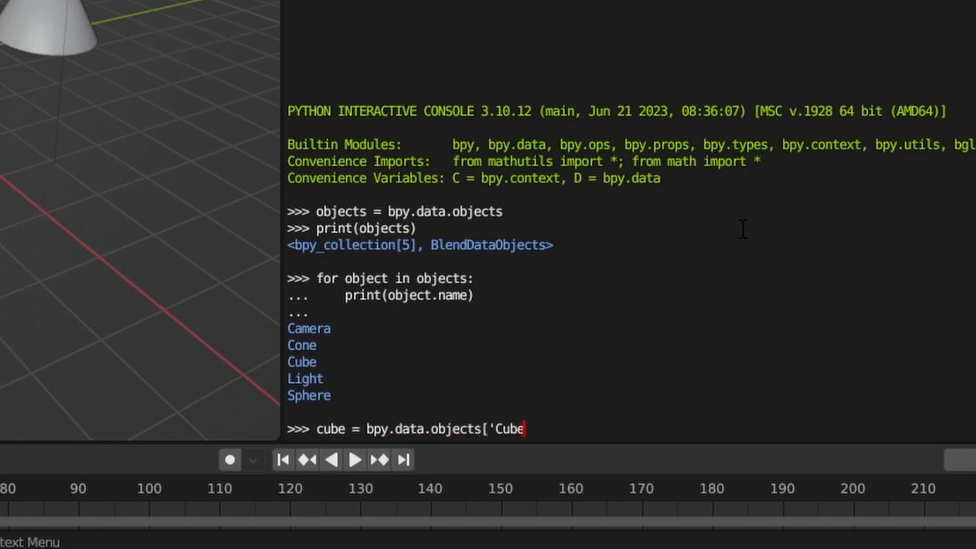
pyautogui.write('print(cube.type')
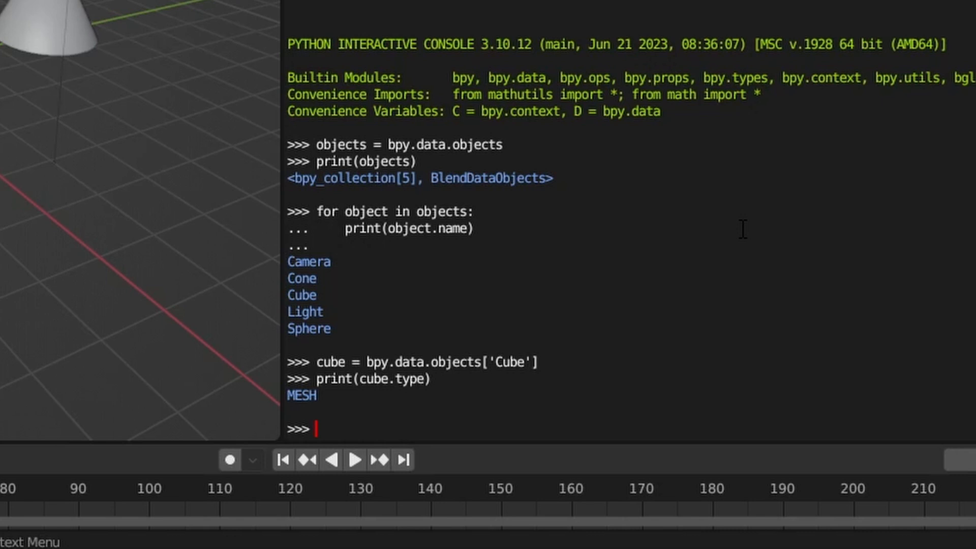
# - From bpy.context.selected_objects keep the CAMERA-type item and print its name, Camera
pyautogui.write('sel')
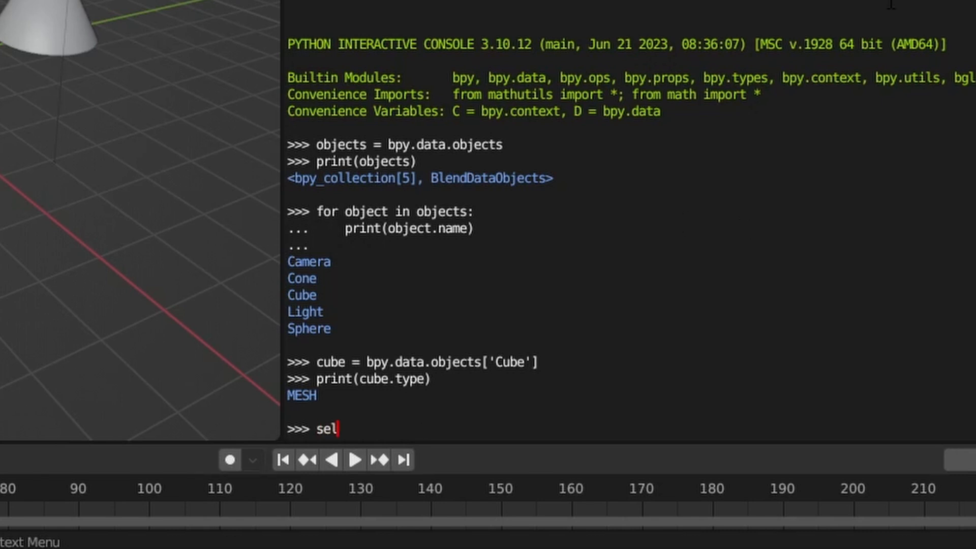
pyautogui.write('= bpy.context')
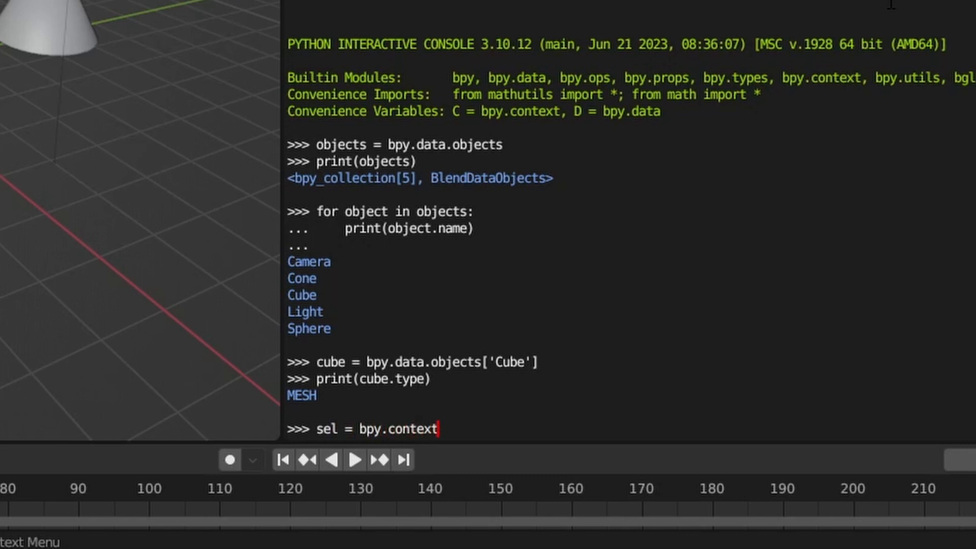
pyautogui.write('.selected_objects')
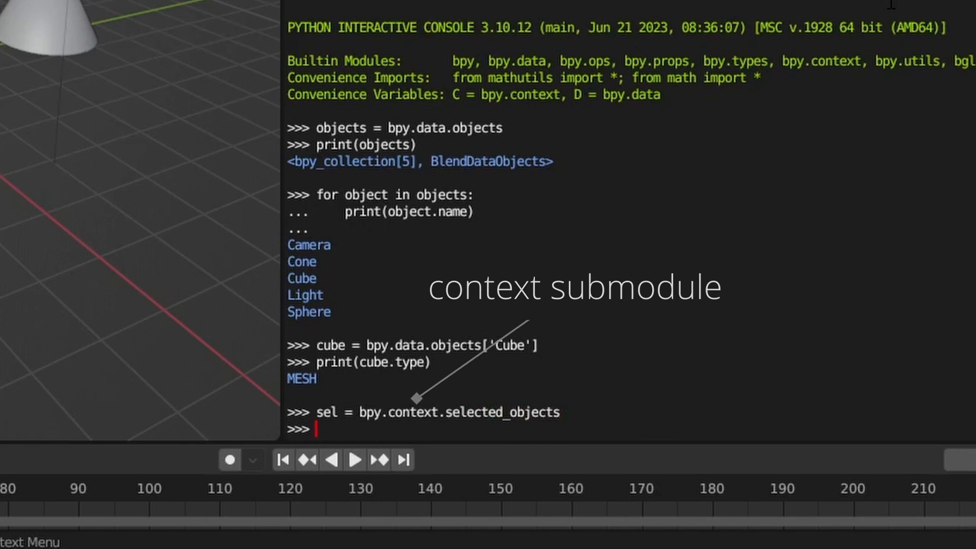
pyautogui.write('for item in sel:')
pyautogui.write('print')
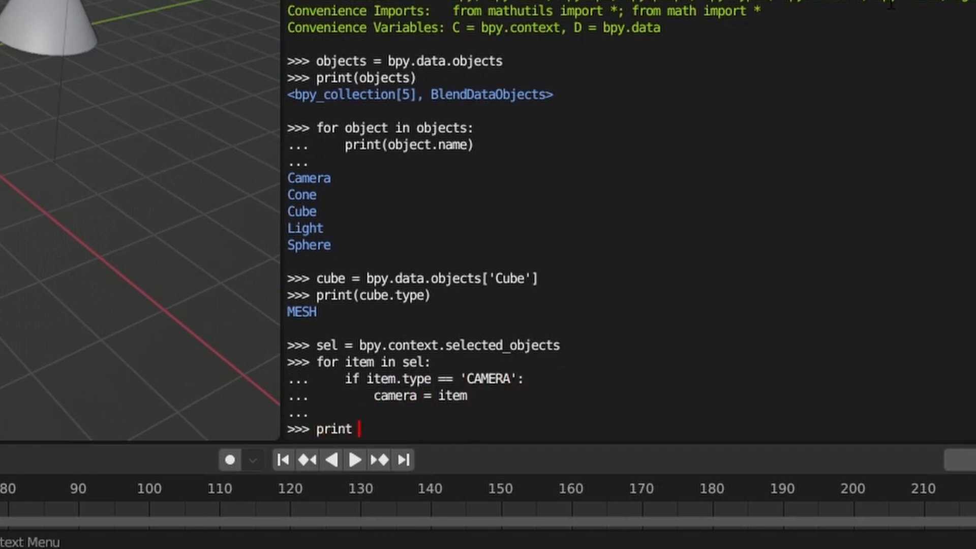
pyautogui.write('(camera.name)')
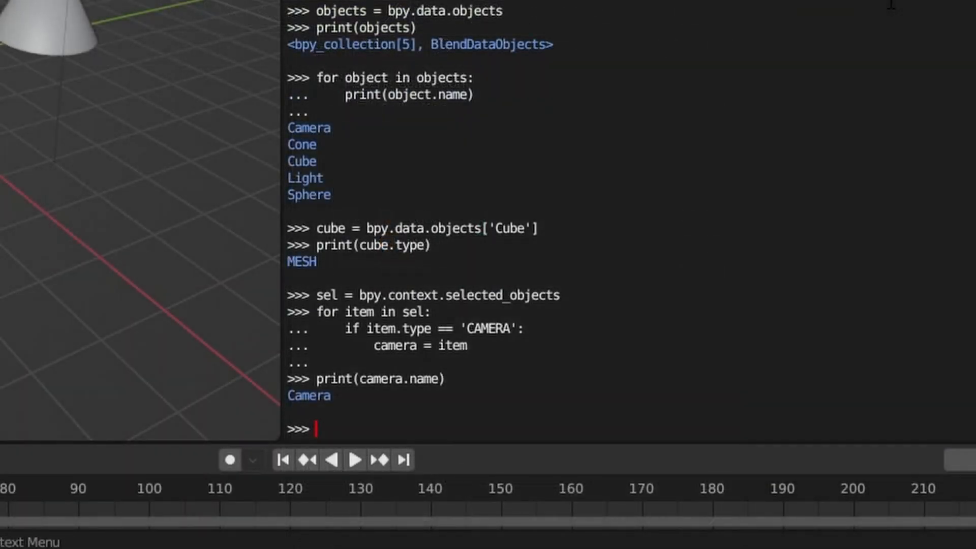
# - Print the camera's location and its 50.0 lens via camera.data.lens
pyautogui.write('print(camera.location')
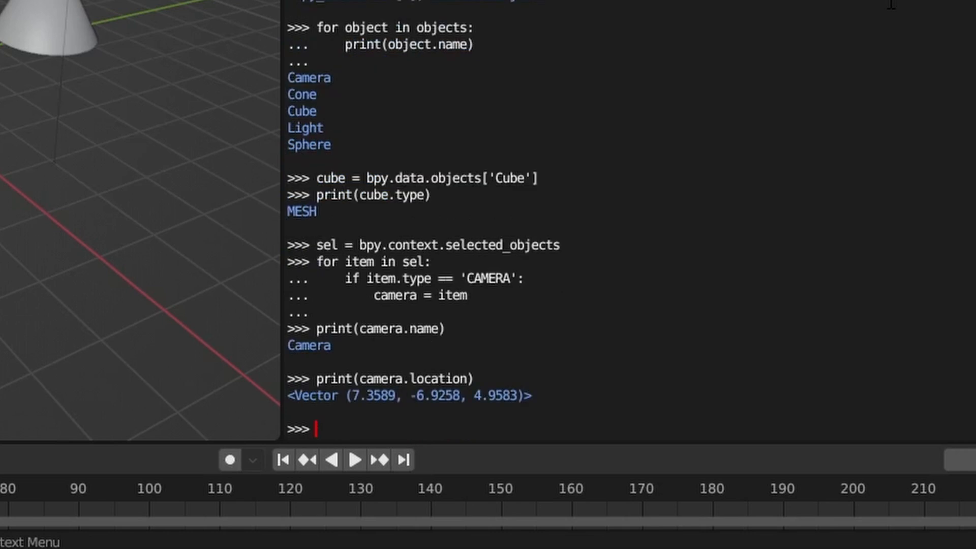
pyautogui.write('print(camera.lens')
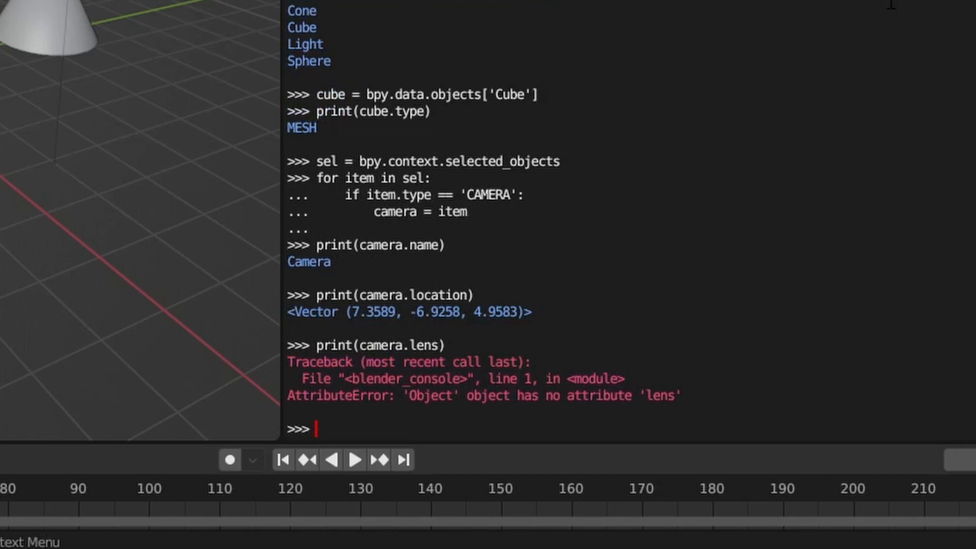
pyautogui.write('print(camera.data.lens')
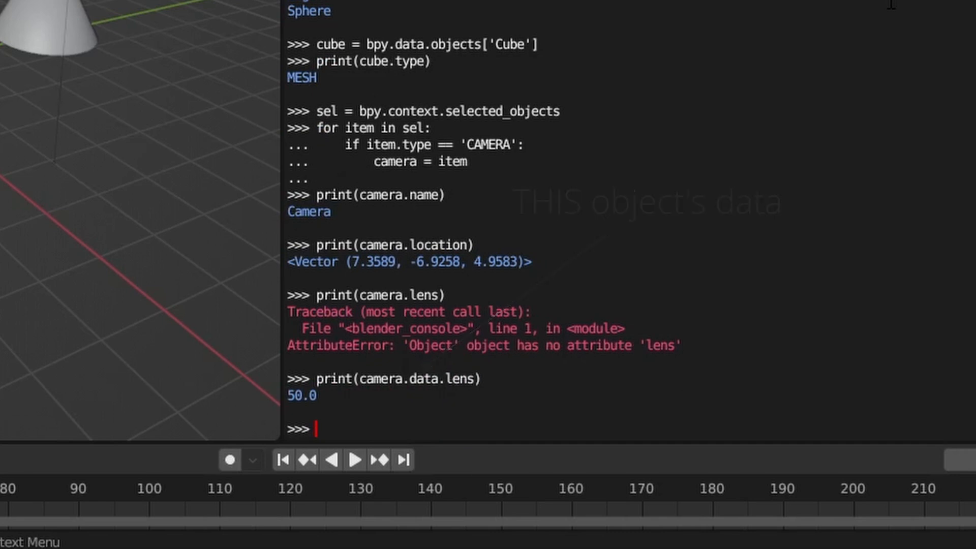
# - Print the Cube's location and begin printing cube.data.polygons
pyautogui.write('print(cube.location)')
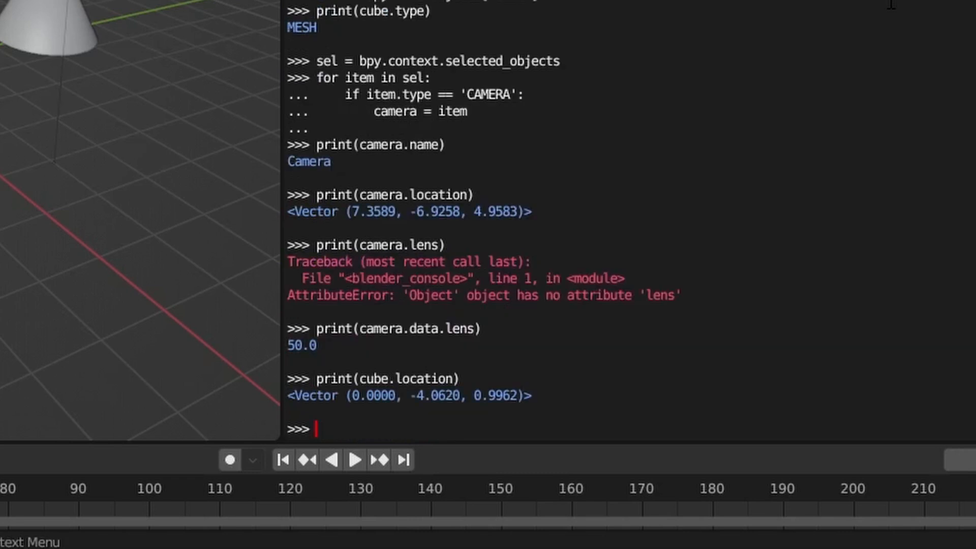
pyautogui.write('print(cube.')
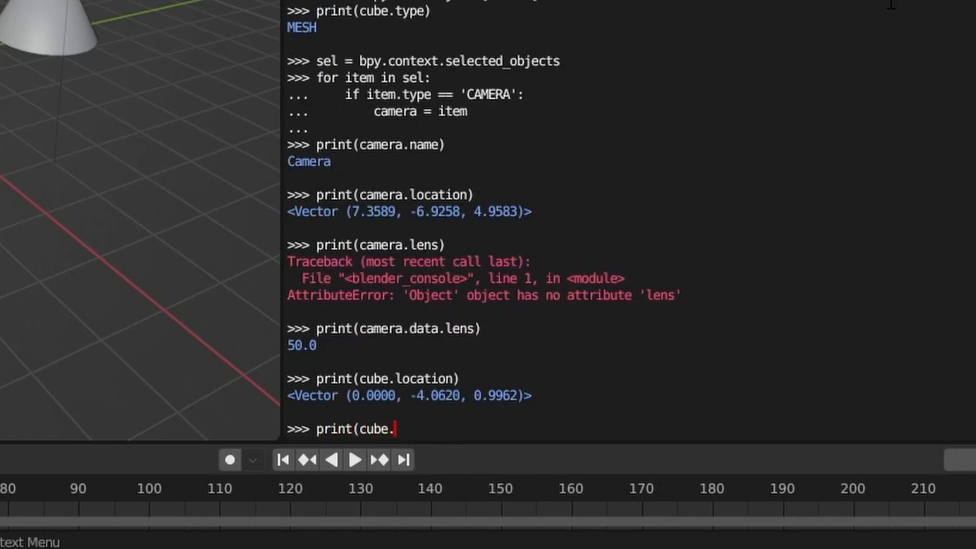
pyautogui.write('data.polygons)')
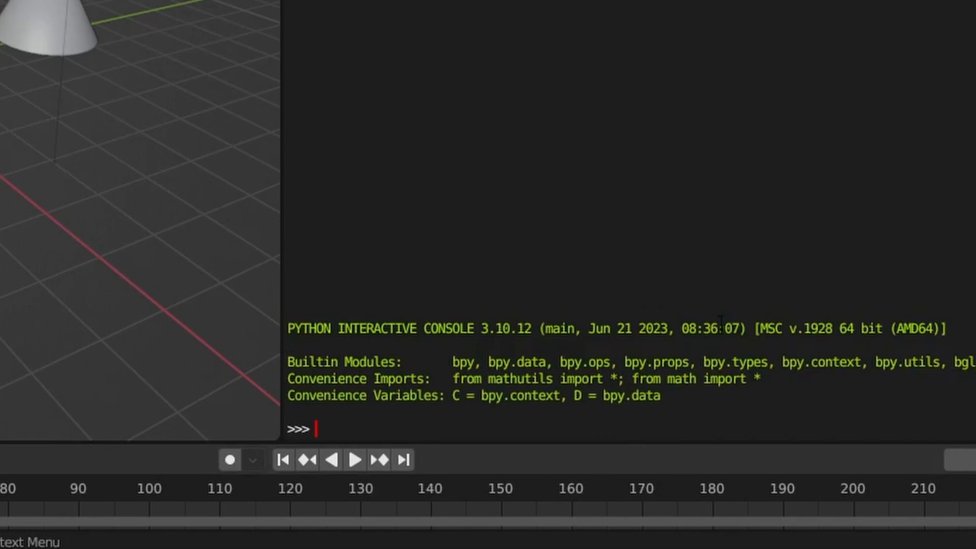
# - Loop over bpy.data.meshes printing names Cone, Cube, Sphere
pyautogui.write('bpy.data.')
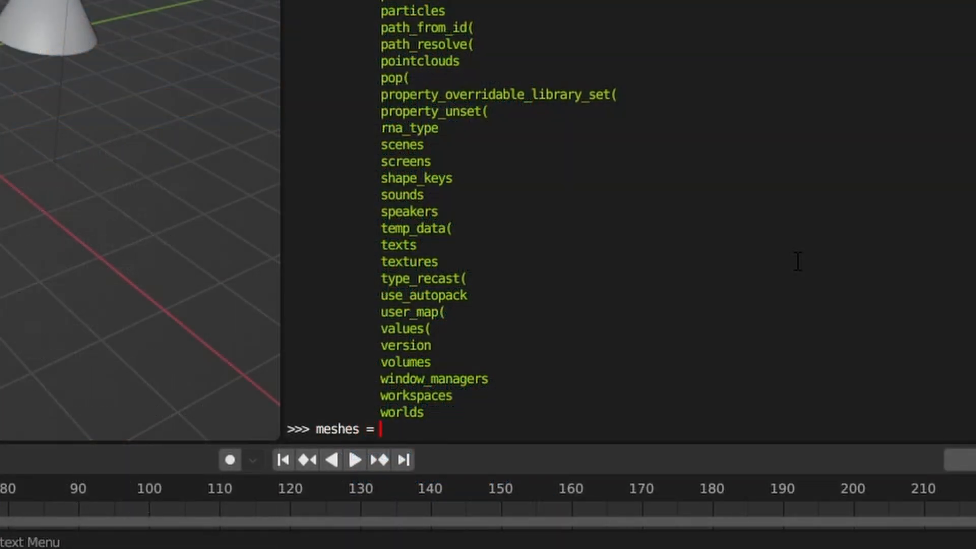
pyautogui.write('bpy.data.meshes')
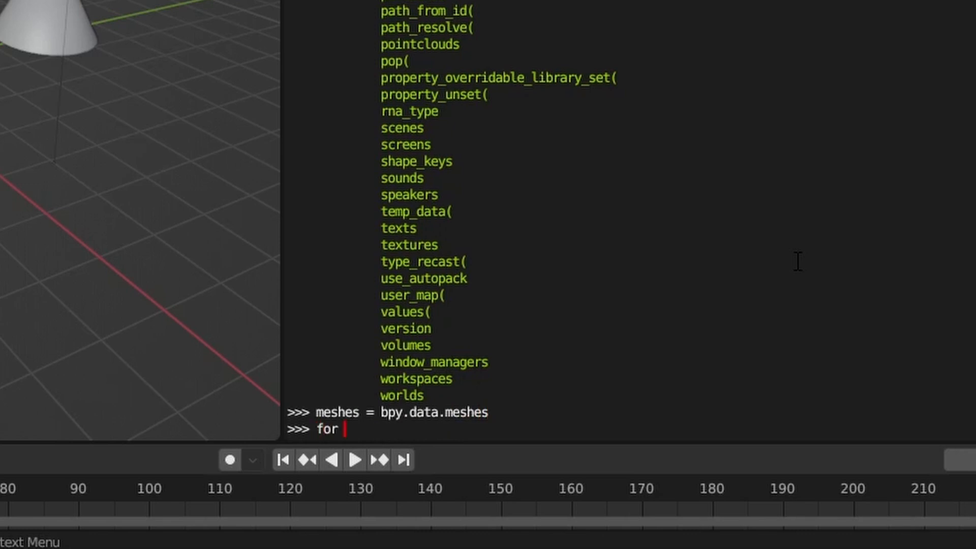
pyautogui.write('m in meshes:')
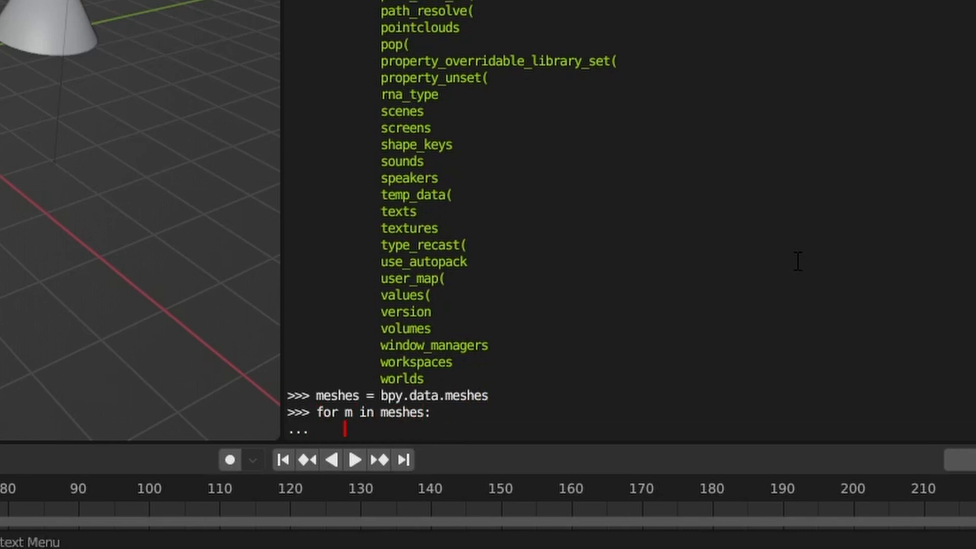
pyautogui.write('print(m.name')
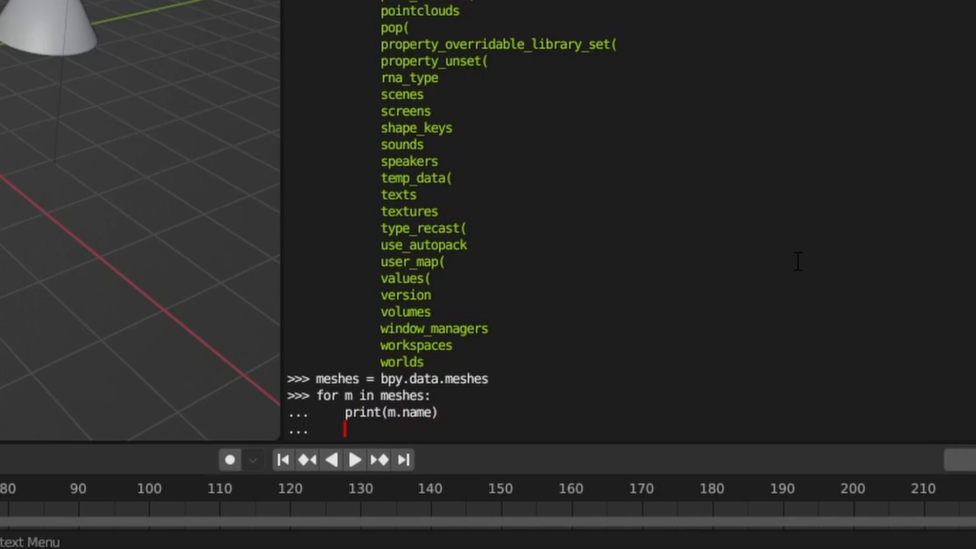
pyautogui.press('Return')
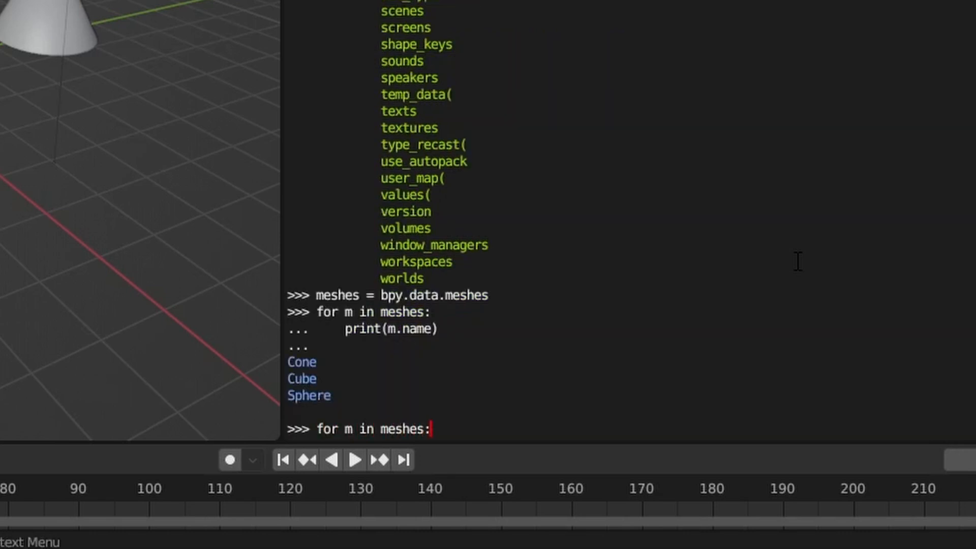
# - Print each mesh's polygons, then m.location, which raises an AttributeError
pyautogui.write('print(m.polygons)')
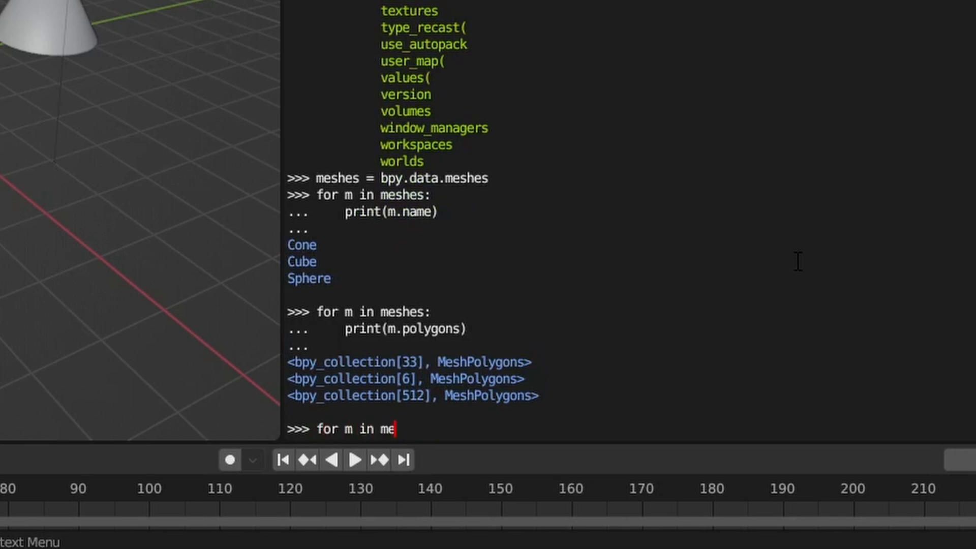
pyautogui.write('print(m.location)')
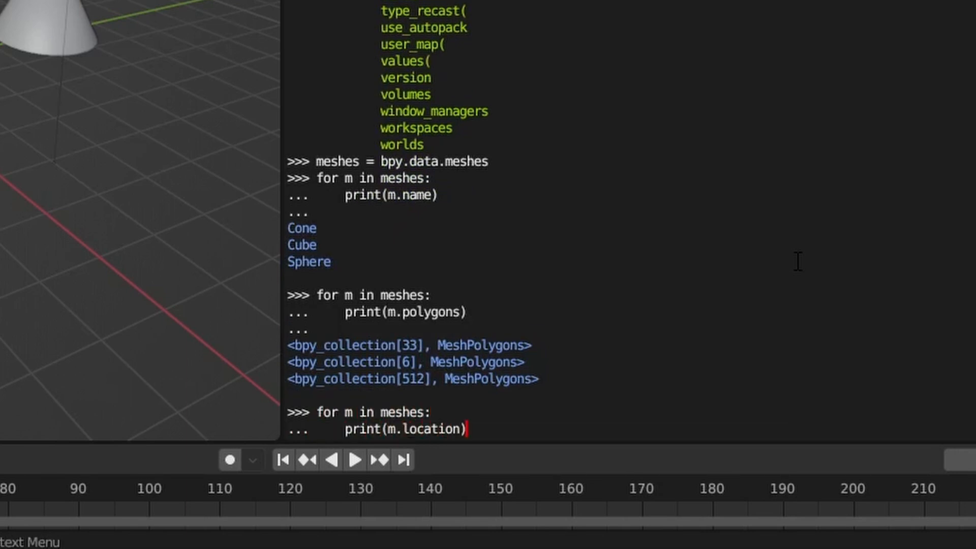
pyautogui.press('Return')
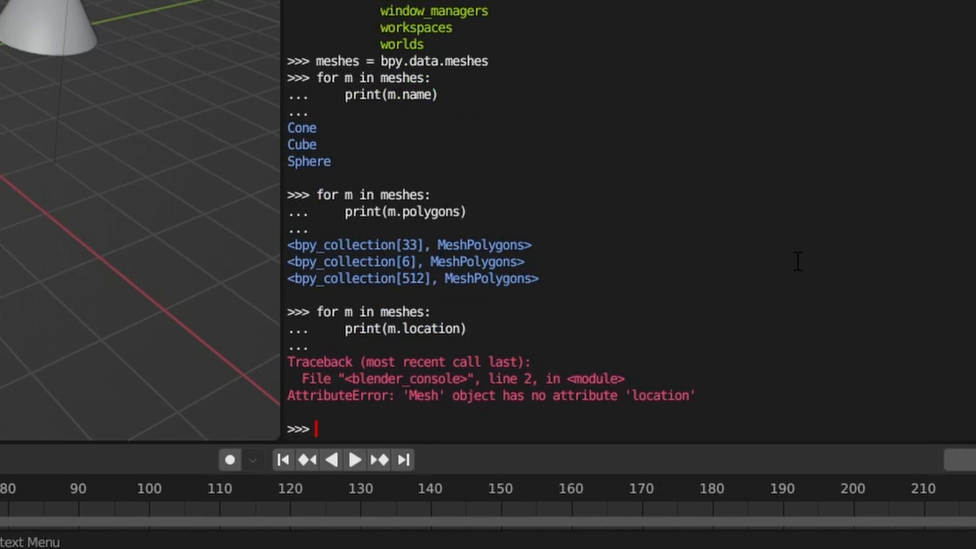
pyautogui.write('objects =')
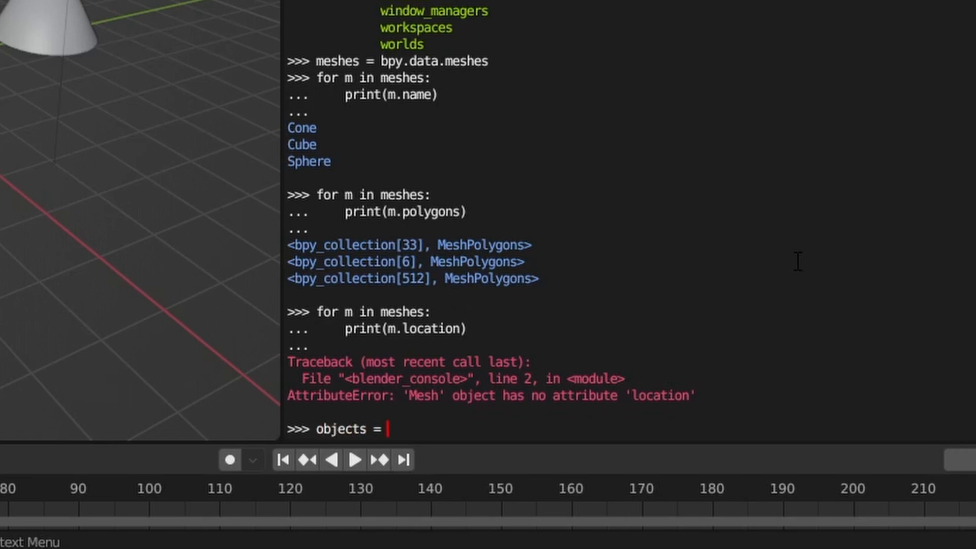
# - Loop over bpy.data.objects calling select_set(True) on every 'MESH' object
pyautogui.write('bpy.data.objects')
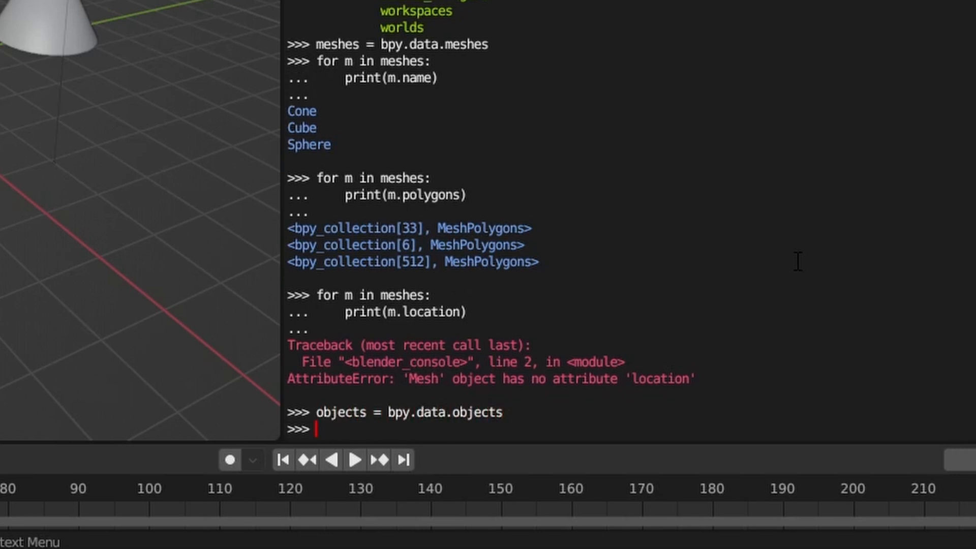
pyautogui.write('for o in objects')
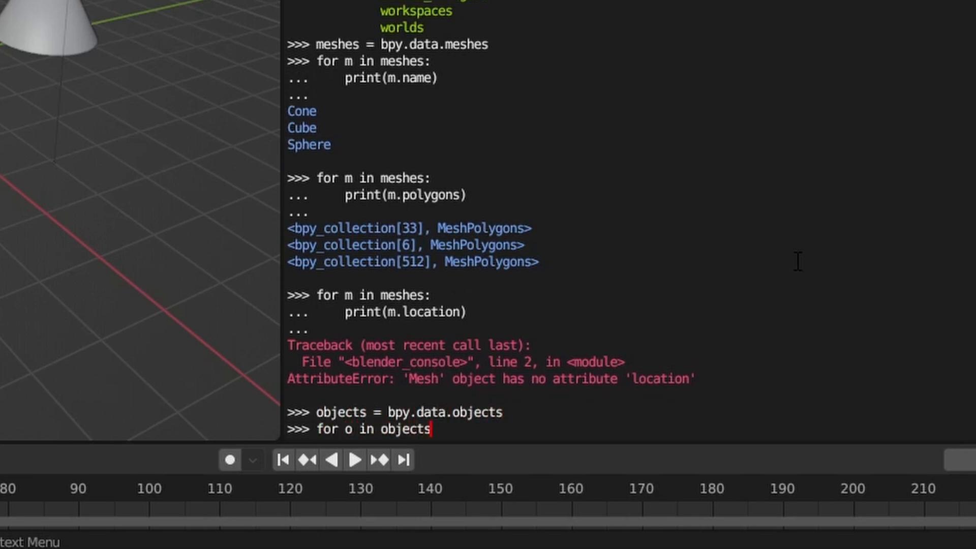
pyautogui.write(':')
pyautogui.write('if o.type ==')
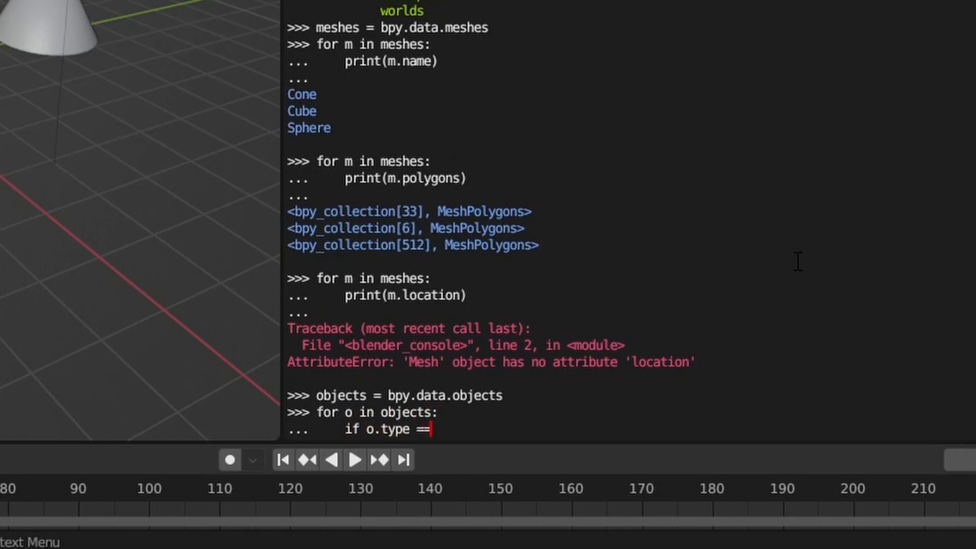
pyautogui.write("'MESH':")
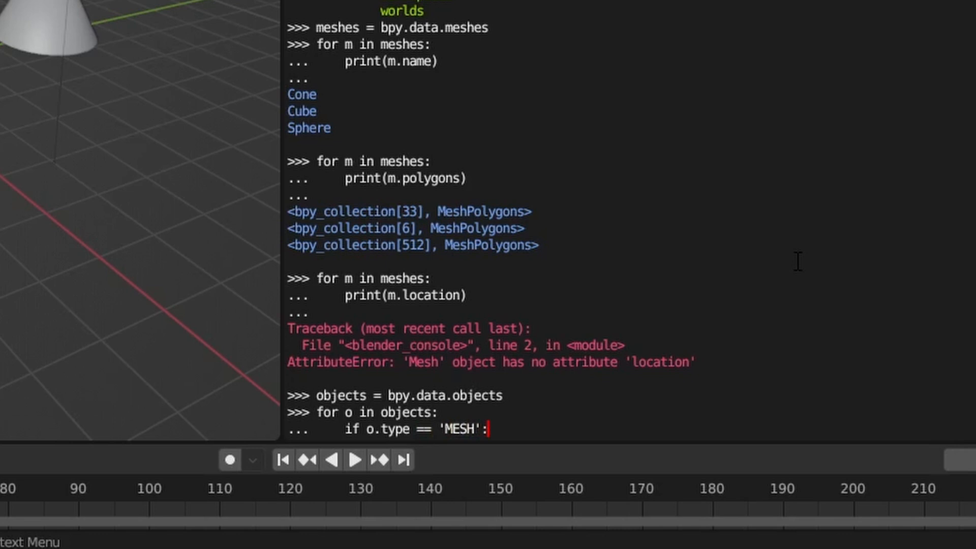
pyautogui.write('o.sele')
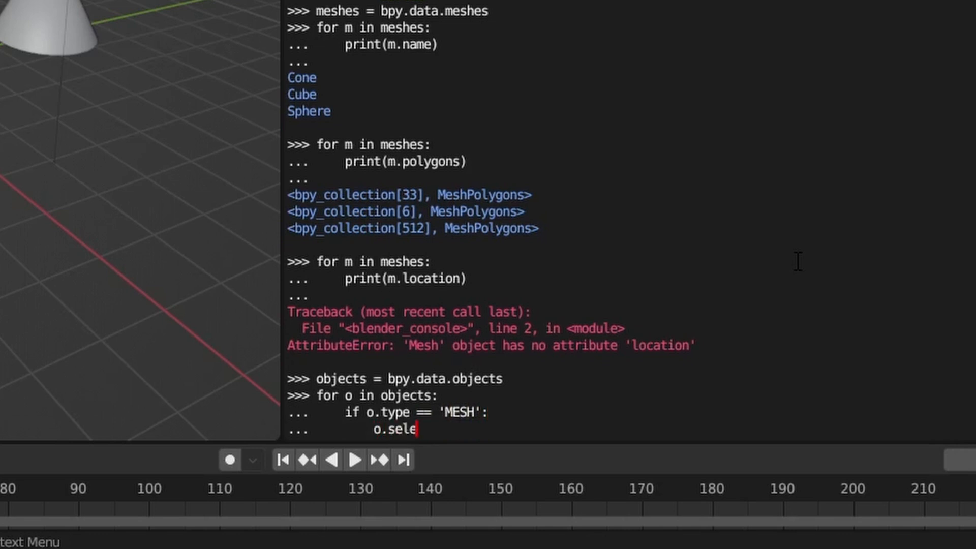
pyautogui.write('ct_set(True)')
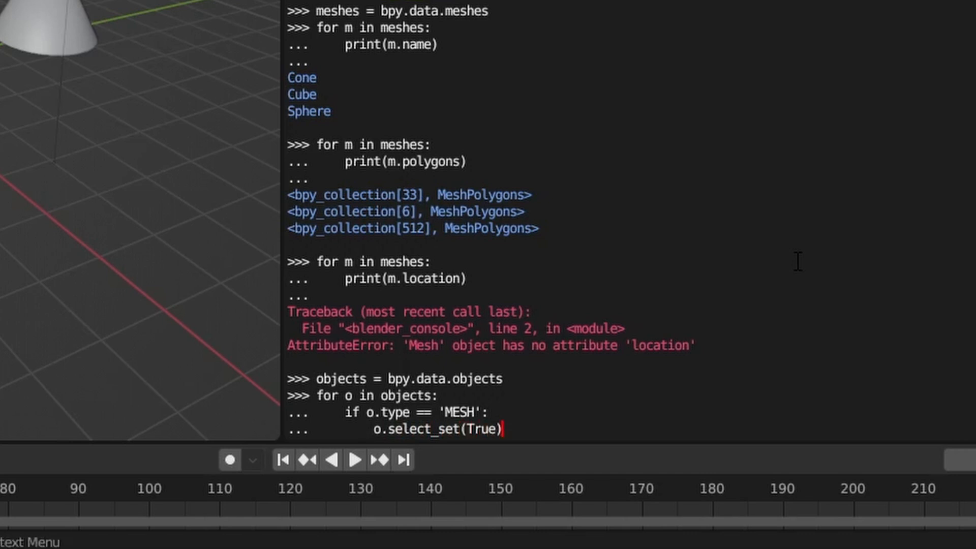
pyautogui.press('enter')
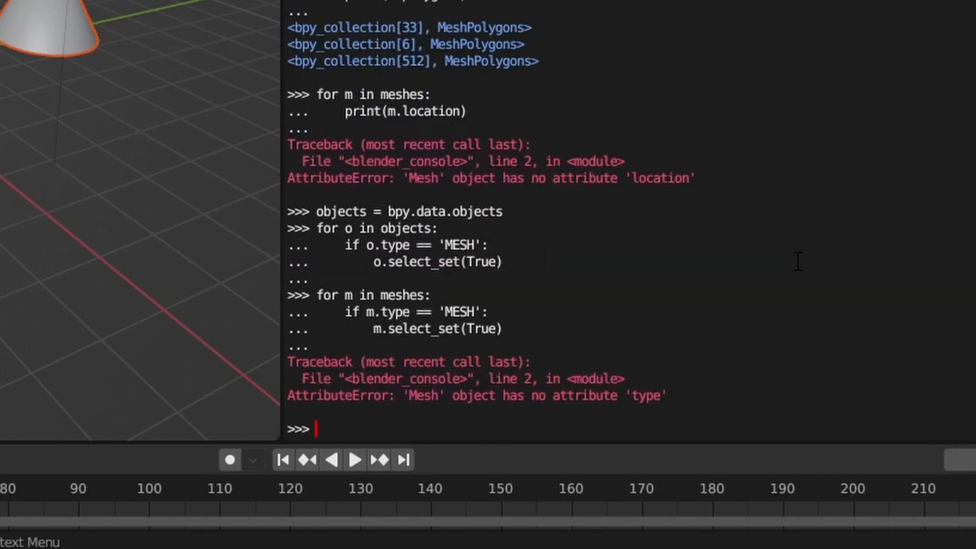
# - Loop over objects printing o.name: Camera, Cone, Cube, Light, Sphere
pyautogui.write('for o in objects:')
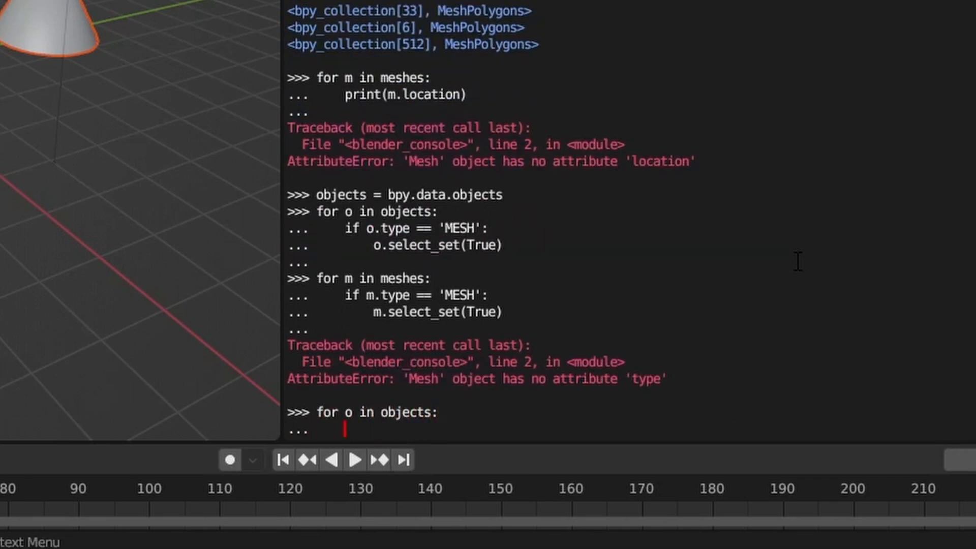
pyautogui.write('print(o.name)')
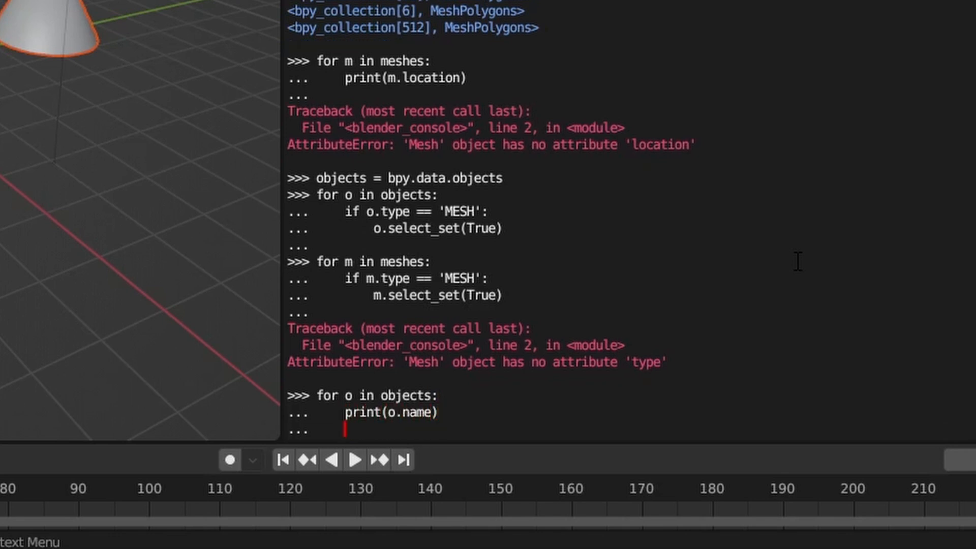
pyautogui.press('Return')
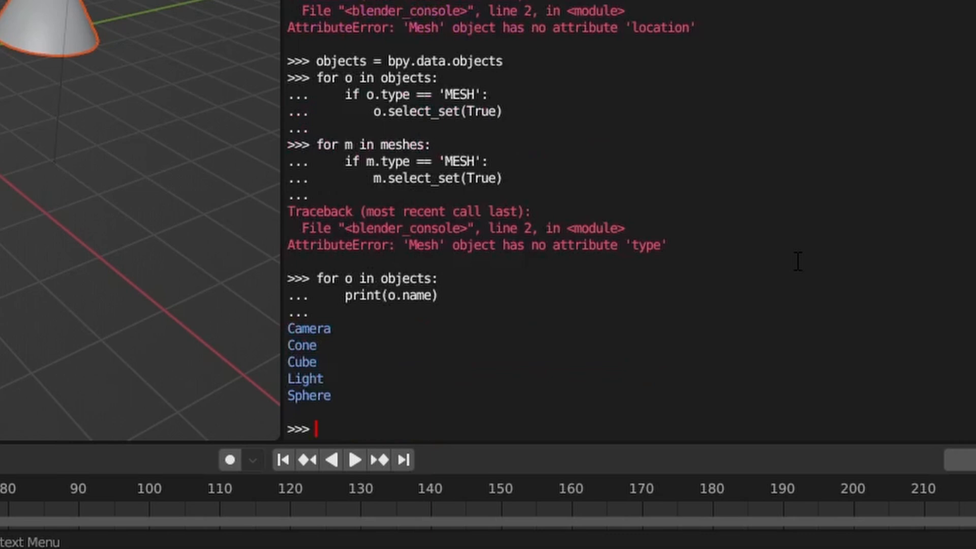
pyautogui.write('colls =')
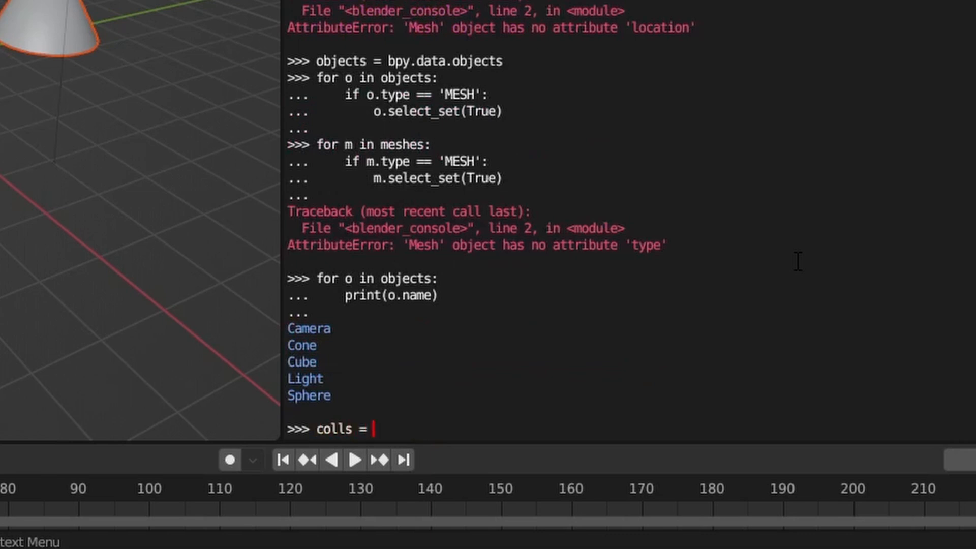
# - Assign colls = bpy.data.collections and loop printing each c.name
pyautogui.write('bpy.data.collections')
pyautogui.write('for c in colls')
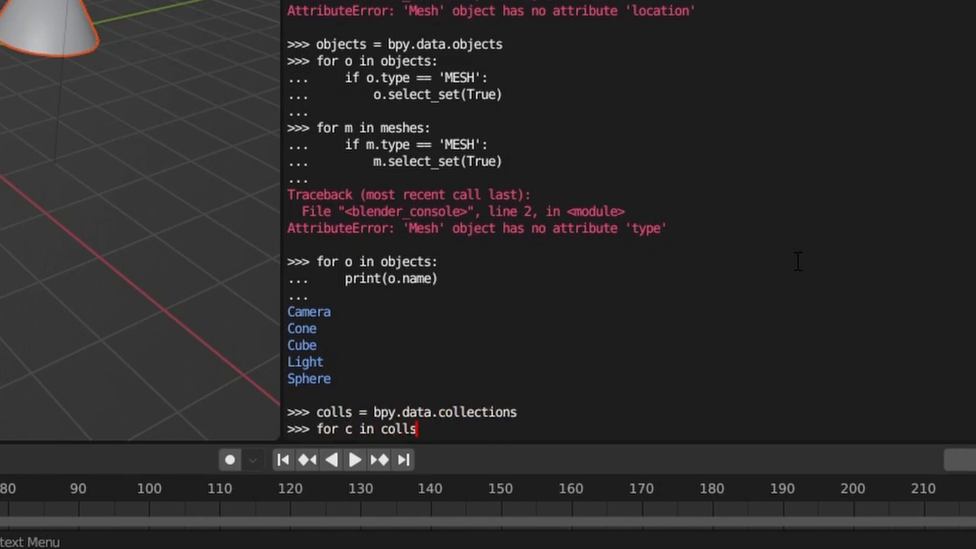
pyautogui.write('print(c.name)')
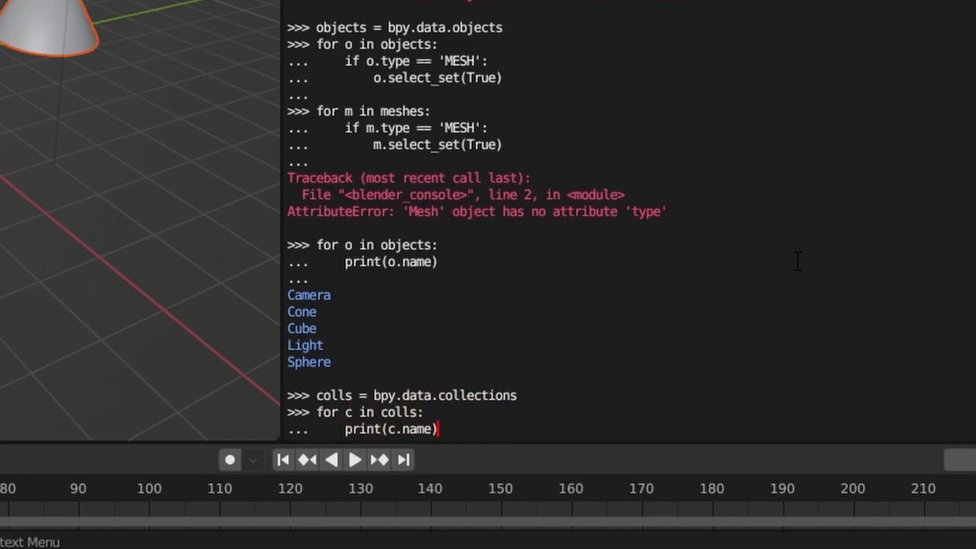